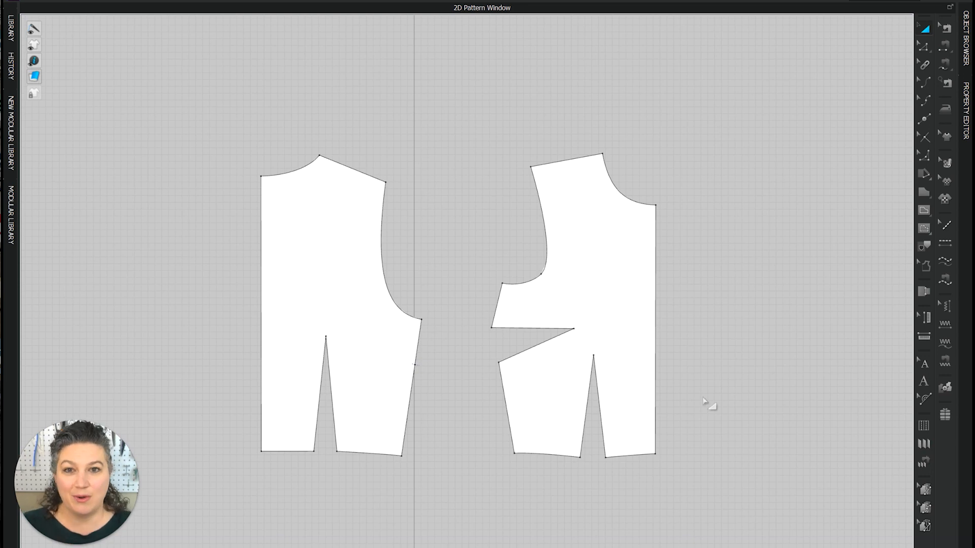
pyautogui.moveTo(651, 390)
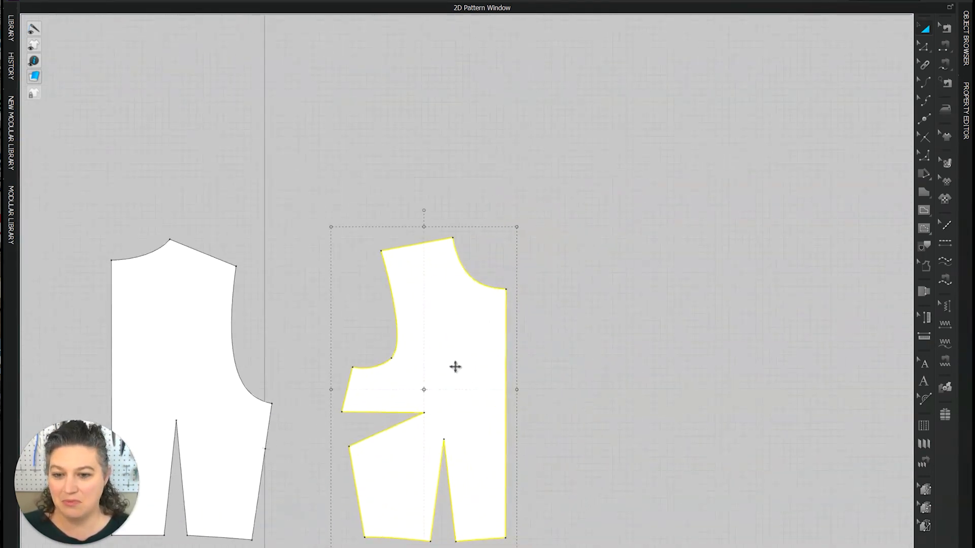
# Step: Select the front bodice piece in the 2D pattern window
pyautogui.click(627, 113)
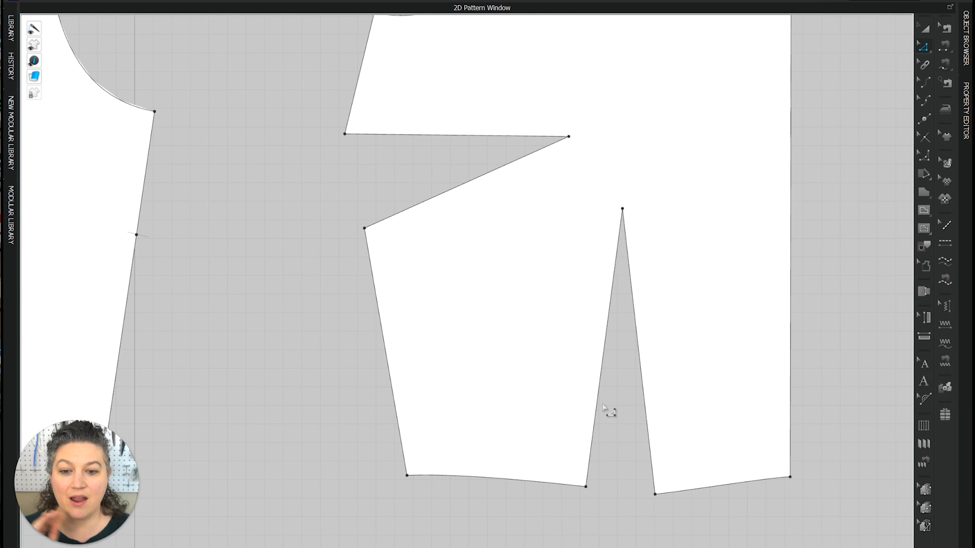
# Step: Select both legs of the front bodice's waist dart, each measuring 5.954
pyautogui.click(605, 352)
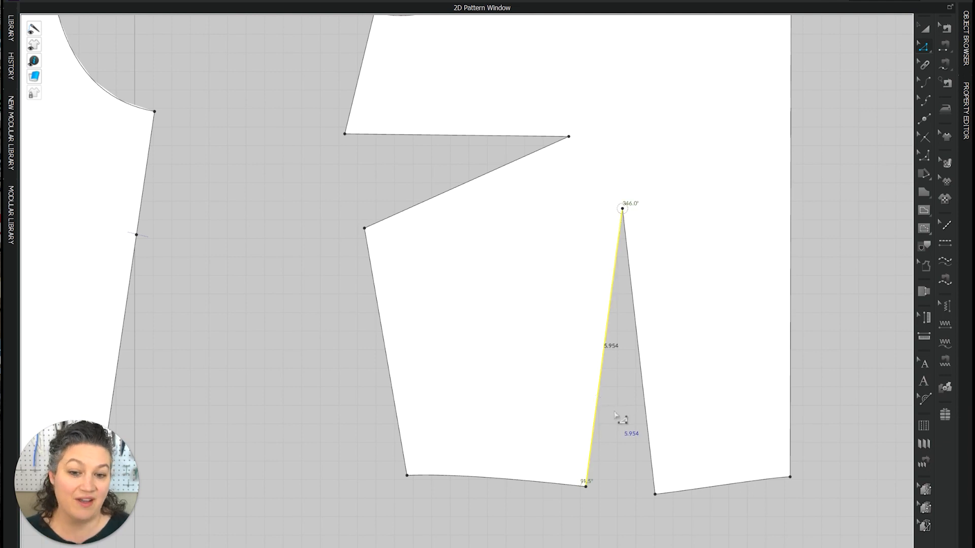
pyautogui.moveTo(586, 485); pyautogui.dragTo(655, 495)
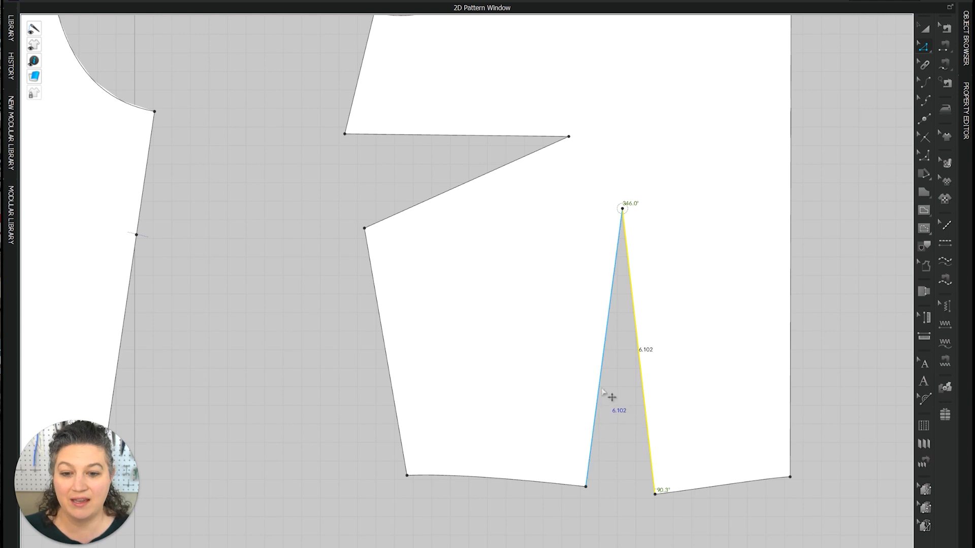
pyautogui.rightClick(611, 398)
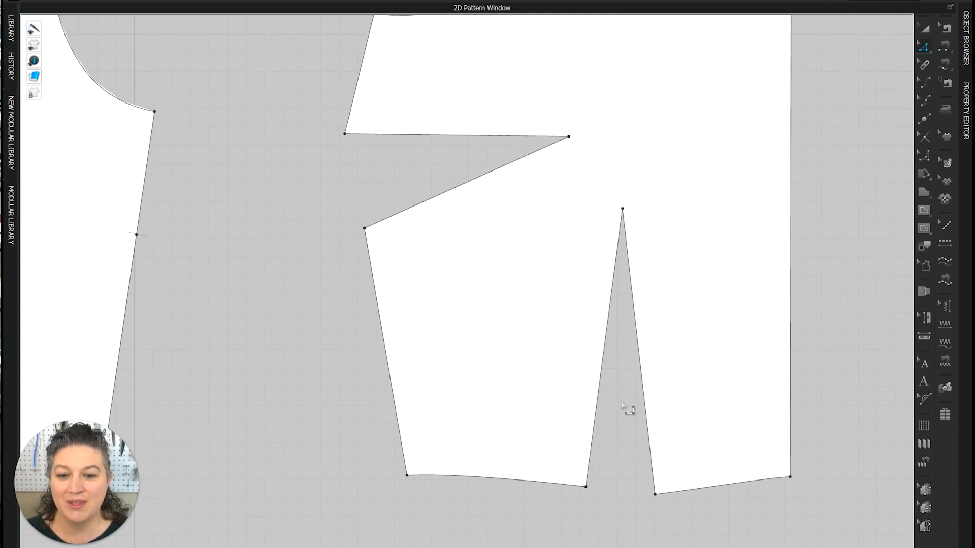
pyautogui.click(637, 347)
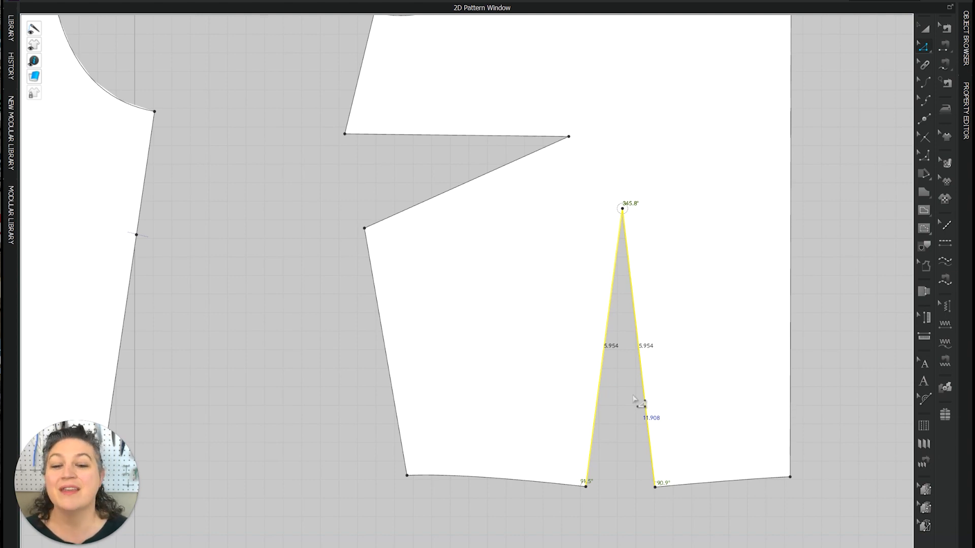
# Step: Choose Rotate Dart from the context menu for the selected waist dart legs
pyautogui.rightClick(639, 404)
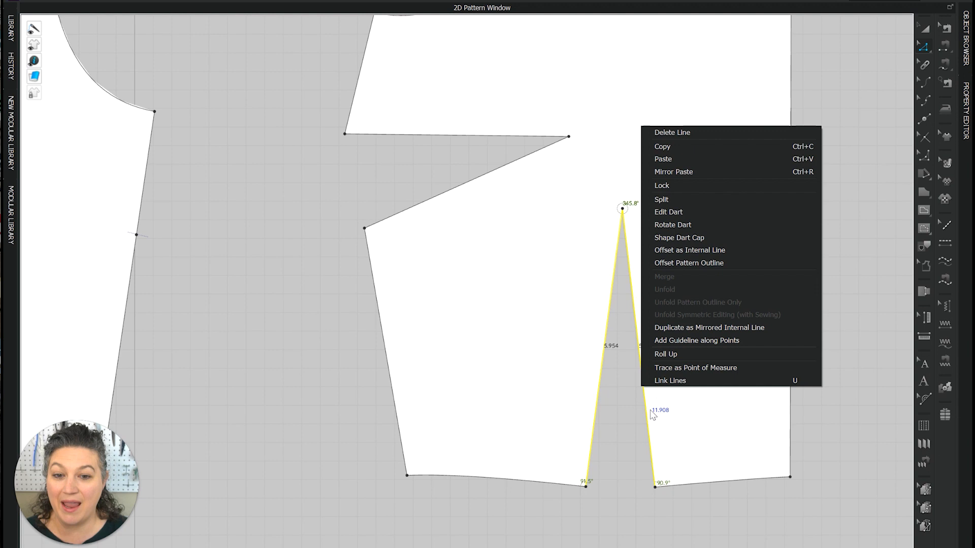
pyautogui.moveTo(700, 231)
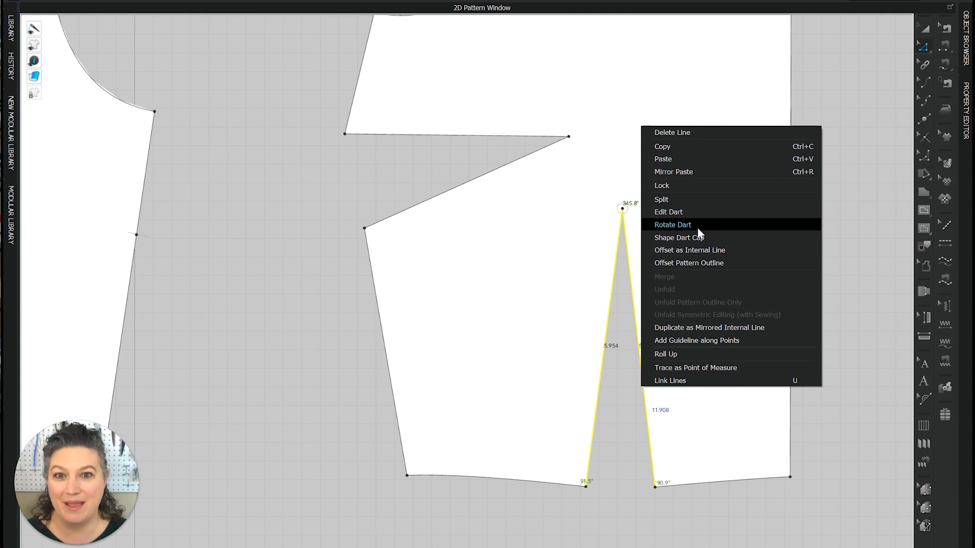
pyautogui.click(672, 224)
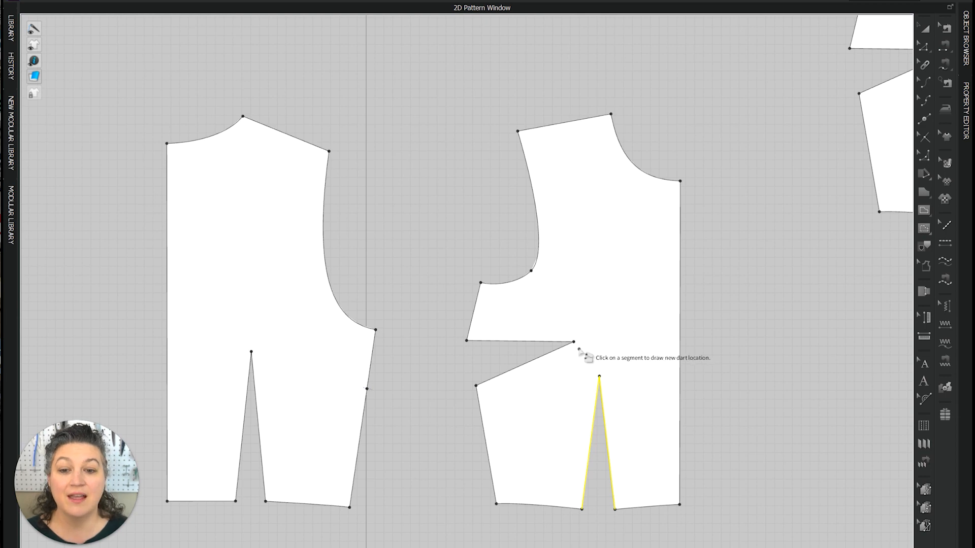
# Step: Merge the waist dart into the side dart, leaving one side dart with 4.801 legs
pyautogui.click(578, 377)
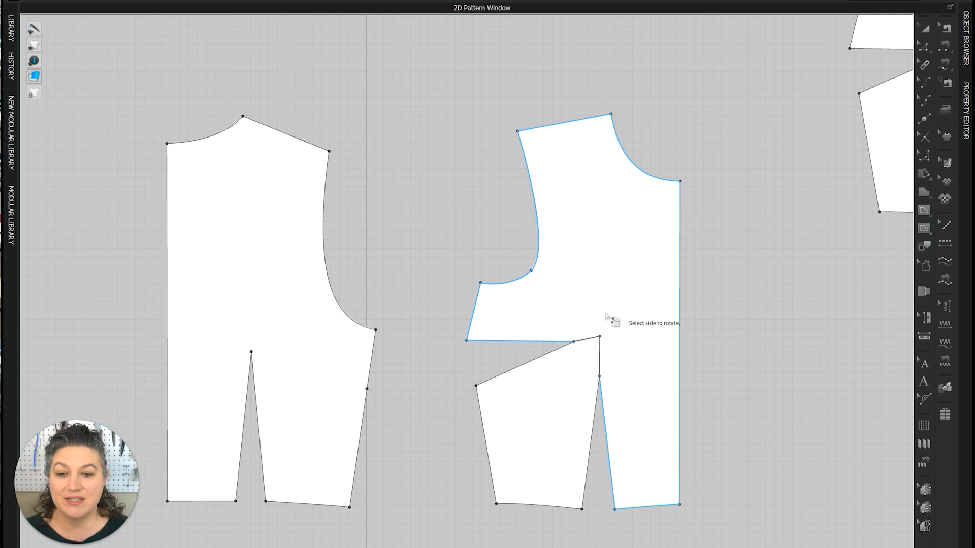
pyautogui.moveTo(660, 305)
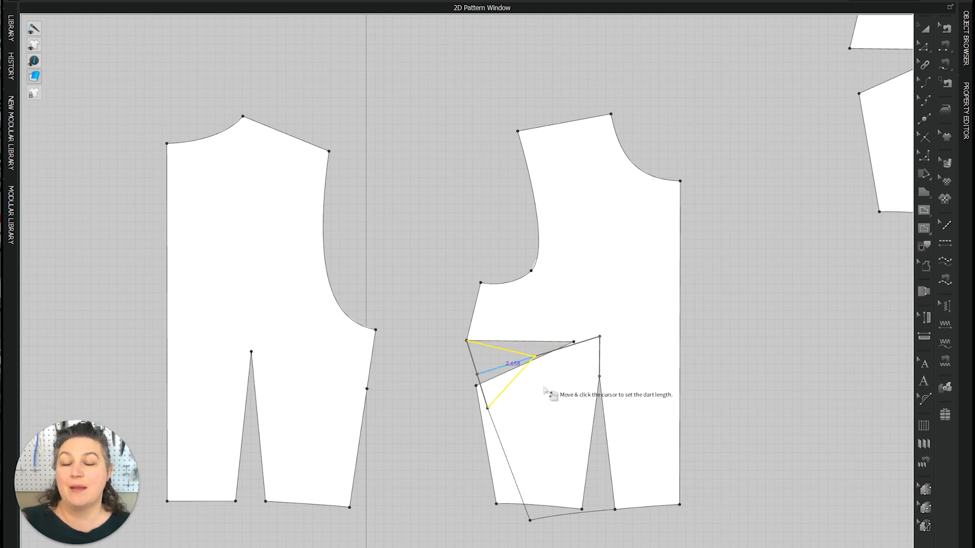
pyautogui.moveTo(553, 353)
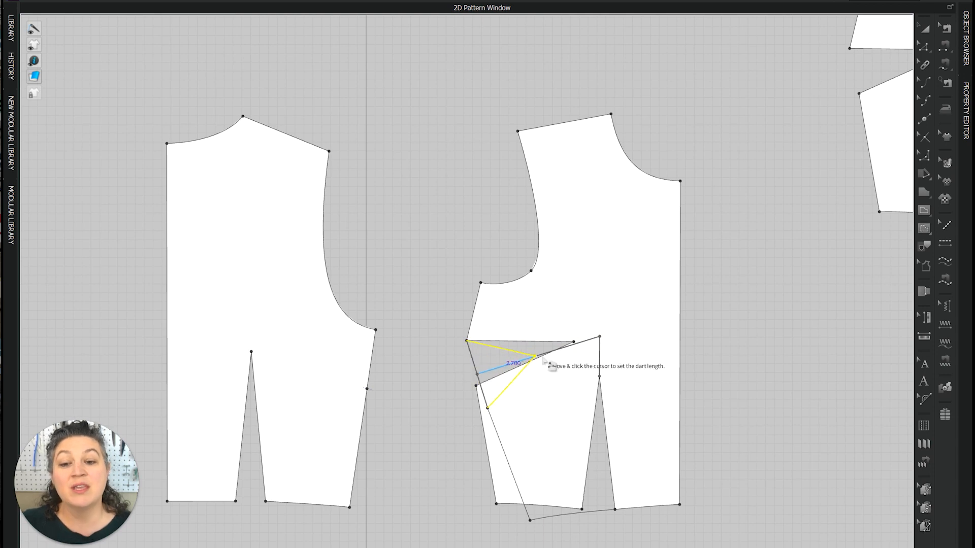
pyautogui.moveTo(503, 383)
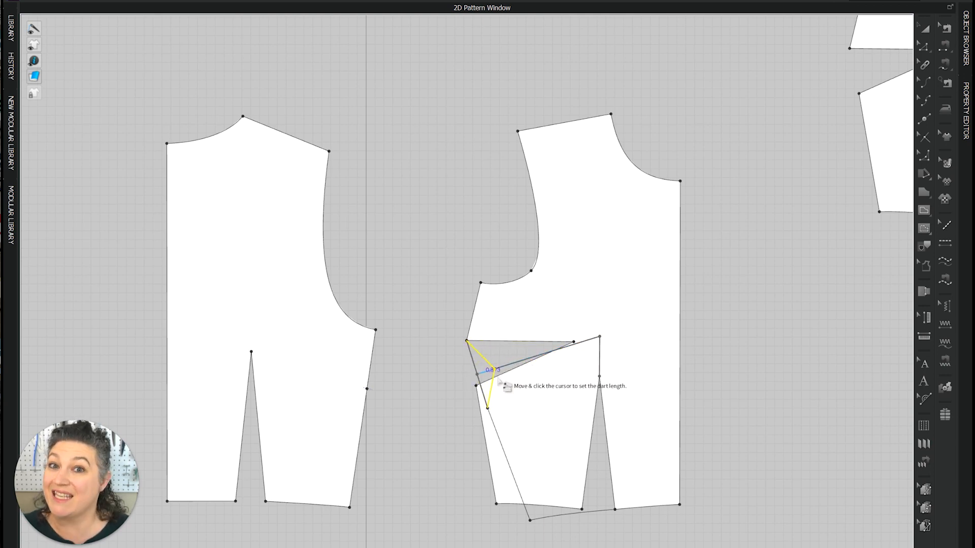
pyautogui.moveTo(582, 359)
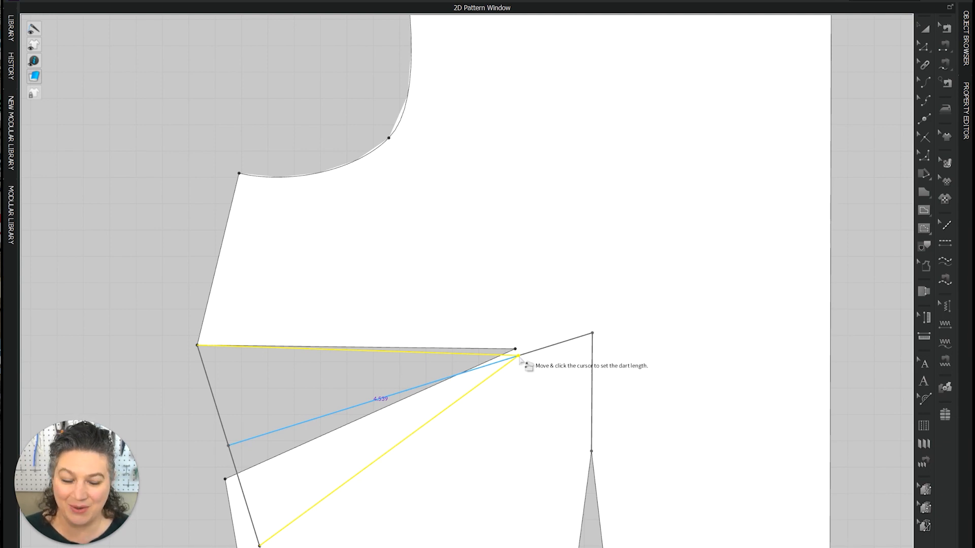
pyautogui.click(517, 354)
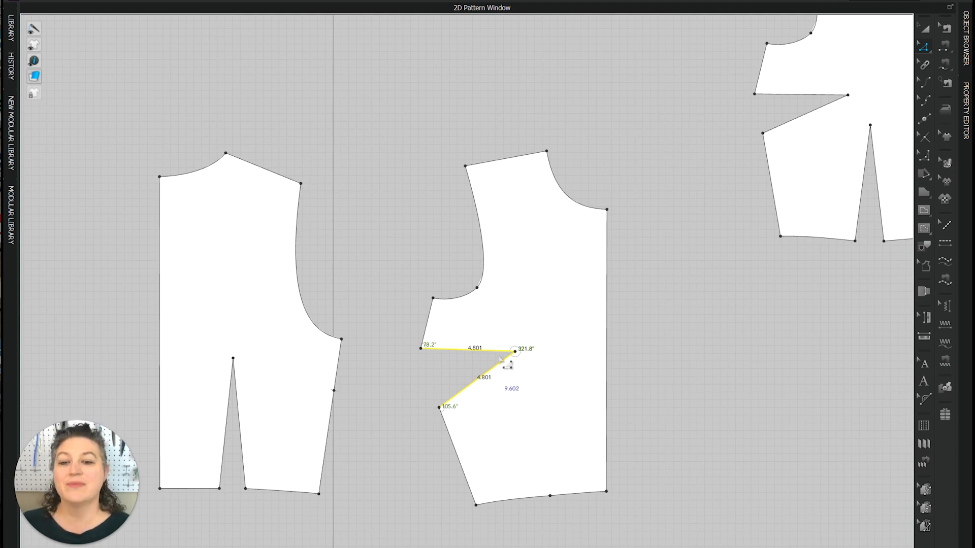
# Step: Start Rotate Dart on the merged side dart toward the front neckline
pyautogui.rightClick(504, 360)
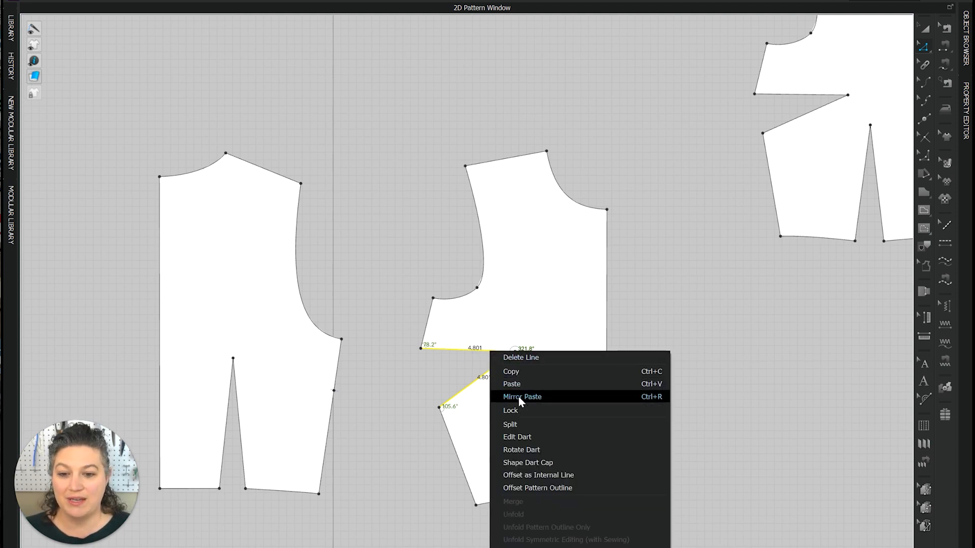
pyautogui.click(517, 436)
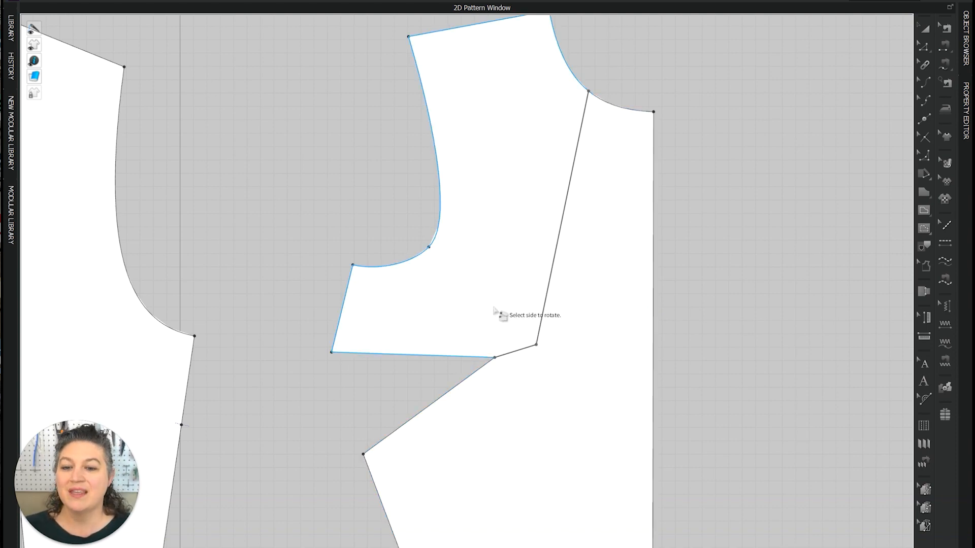
pyautogui.moveTo(485, 211)
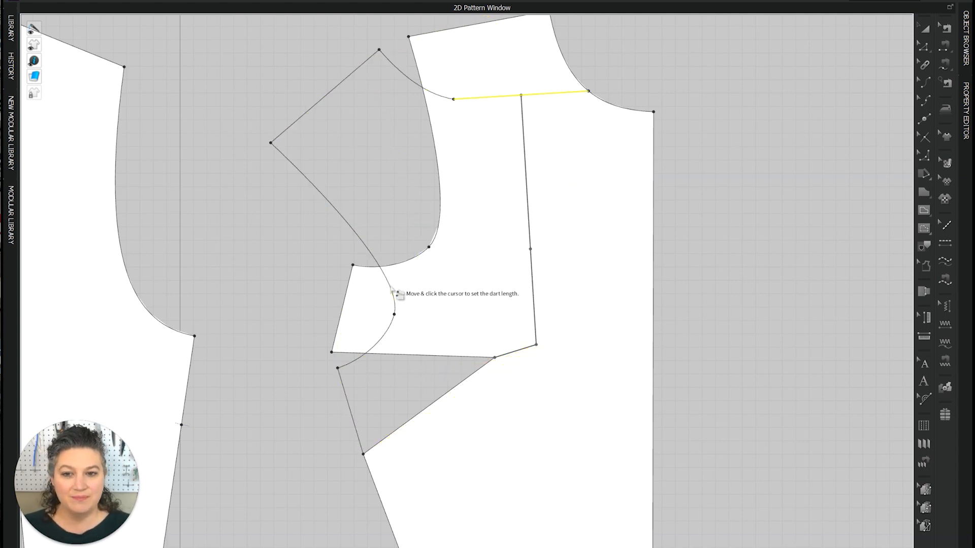
pyautogui.moveTo(535, 348)
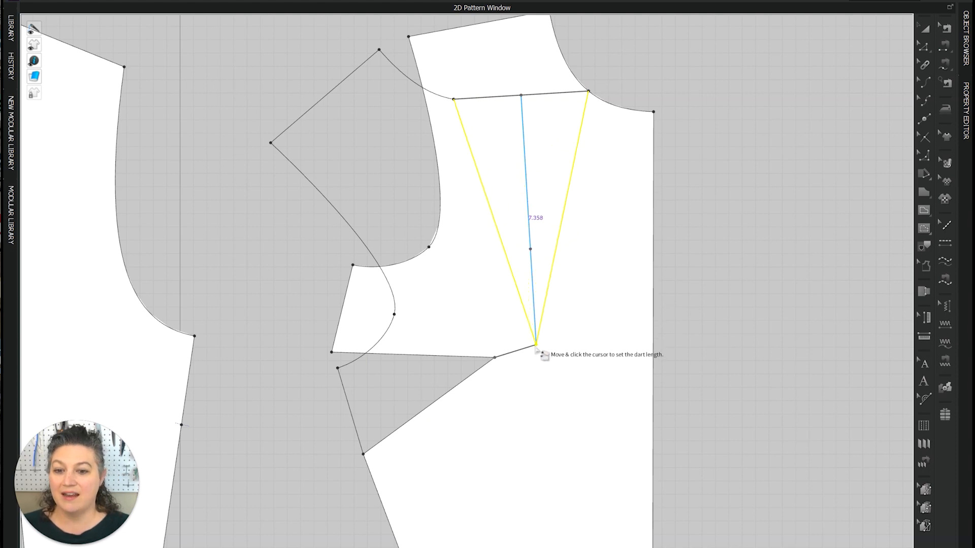
pyautogui.moveTo(538, 324)
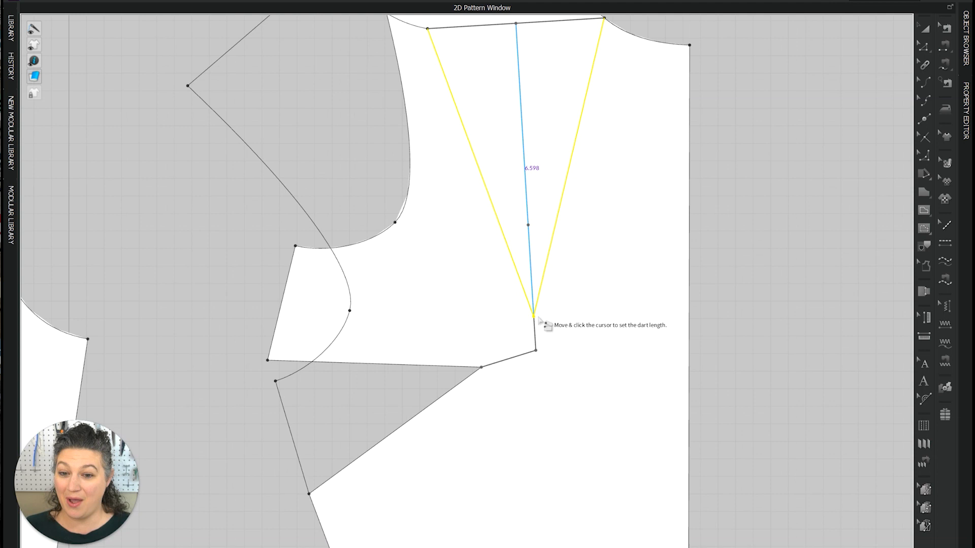
# Step: Set the neckline dart length, leaving a single dart opening from the front neckline
pyautogui.click(530, 312)
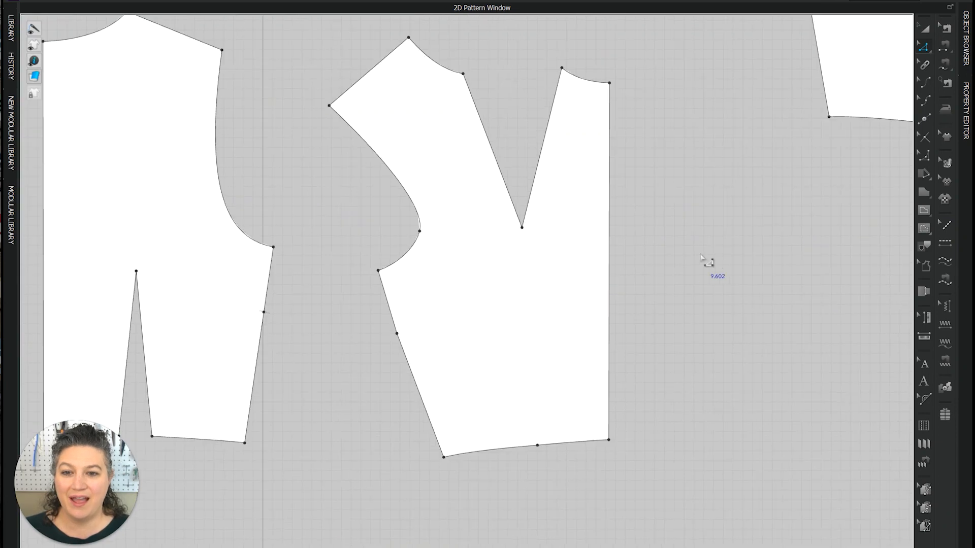
pyautogui.moveTo(730, 270)
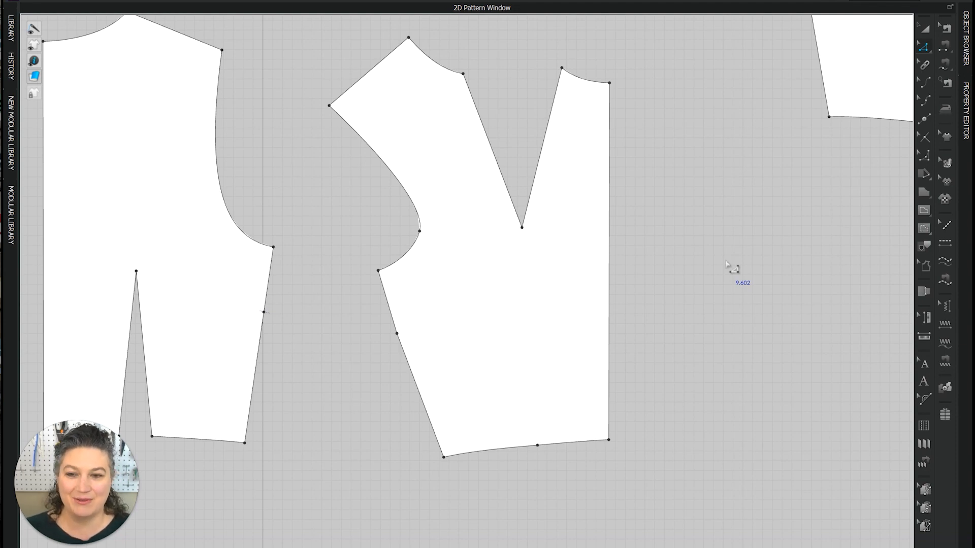
pyautogui.moveTo(772, 312)
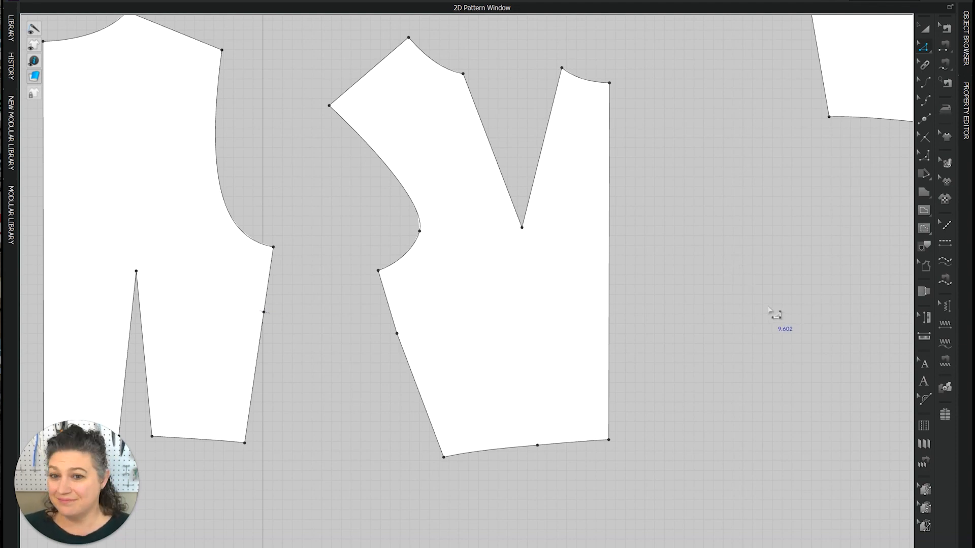